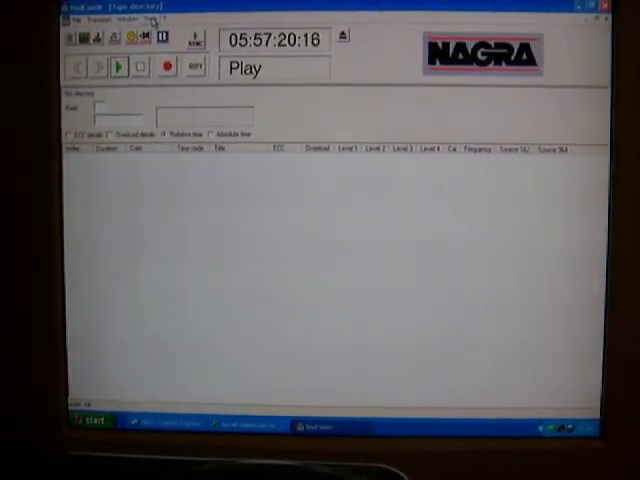
Switch NadCom from the tape directory to the Audio & clock settings panel.
left_click(152, 18)
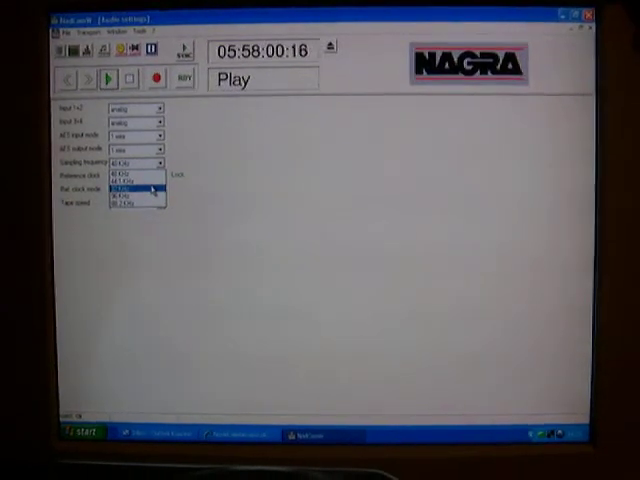
Pick a new sampling frequency in the audio settings, then reopen the Tools menu.
left_click(130, 187)
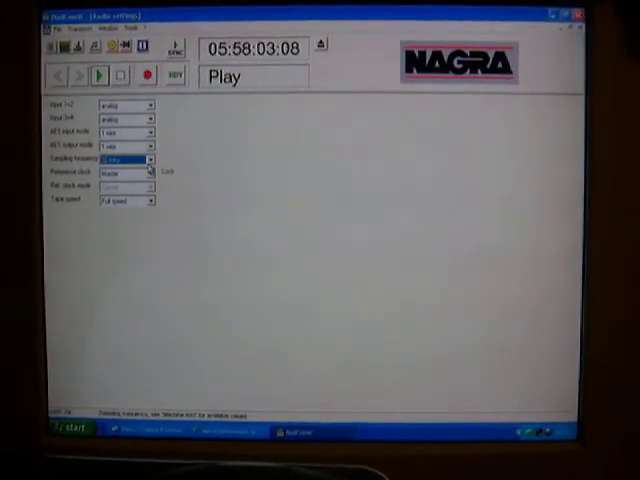
left_click(146, 160)
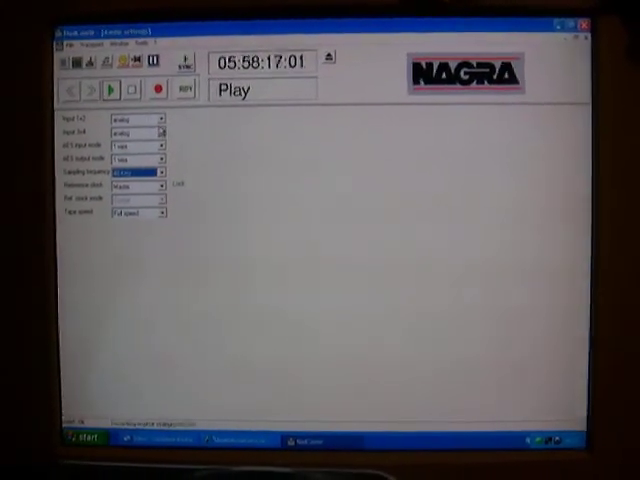
left_click(147, 44)
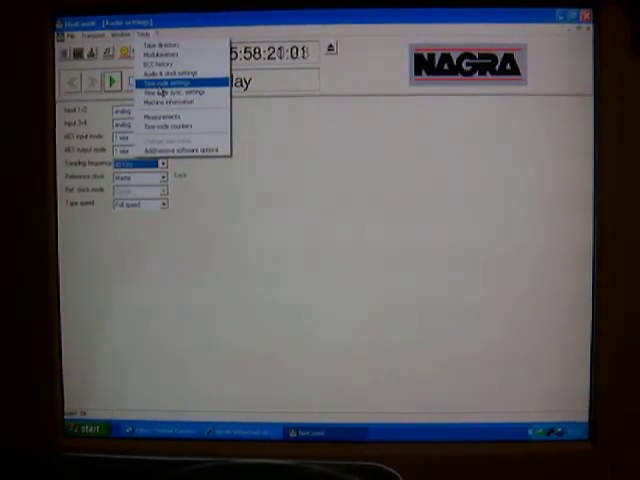
View the Time code settings and Machine information panels, then open Measurements.
left_click(173, 80)
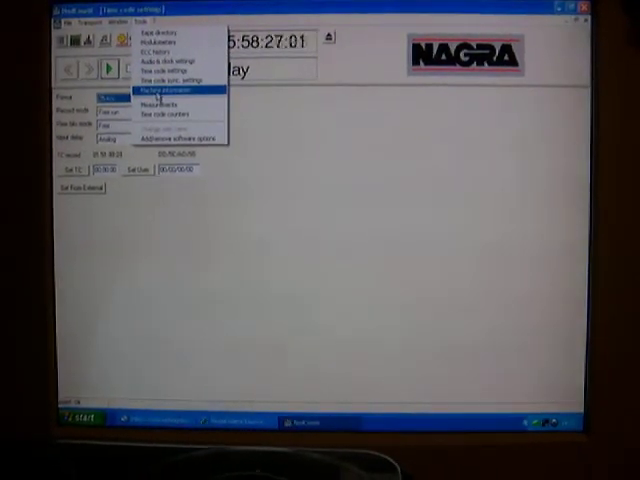
left_click(178, 92)
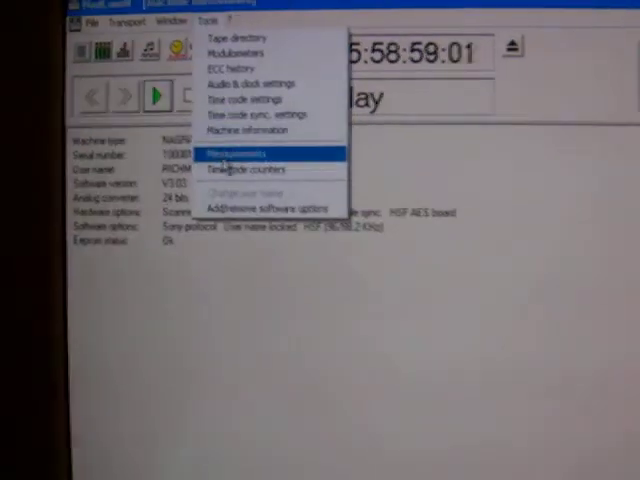
left_click(234, 152)
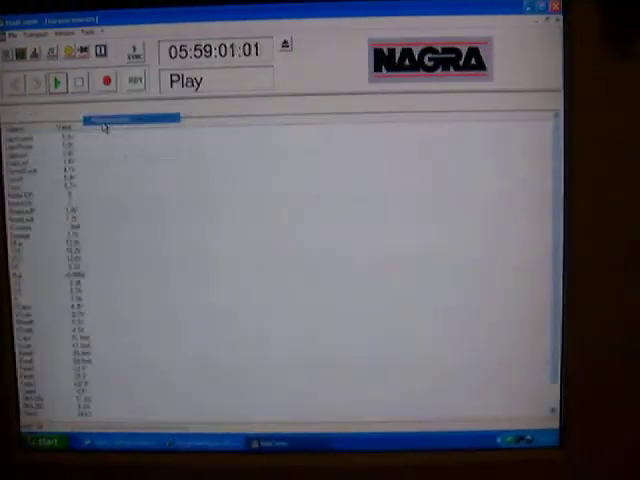